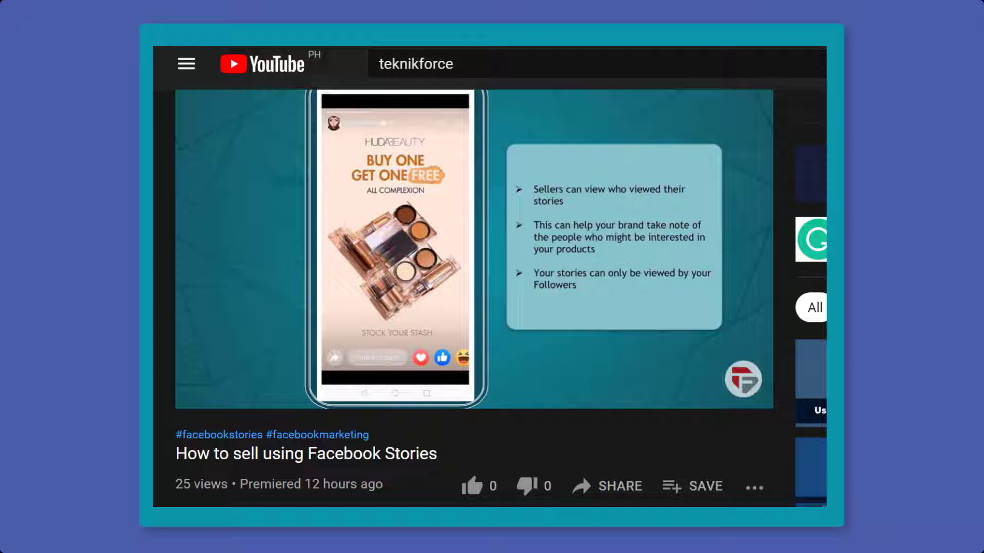
Step: Like the How to sell using Facebook Stories video and move on to Meta's business tools login
left_click(473, 486)
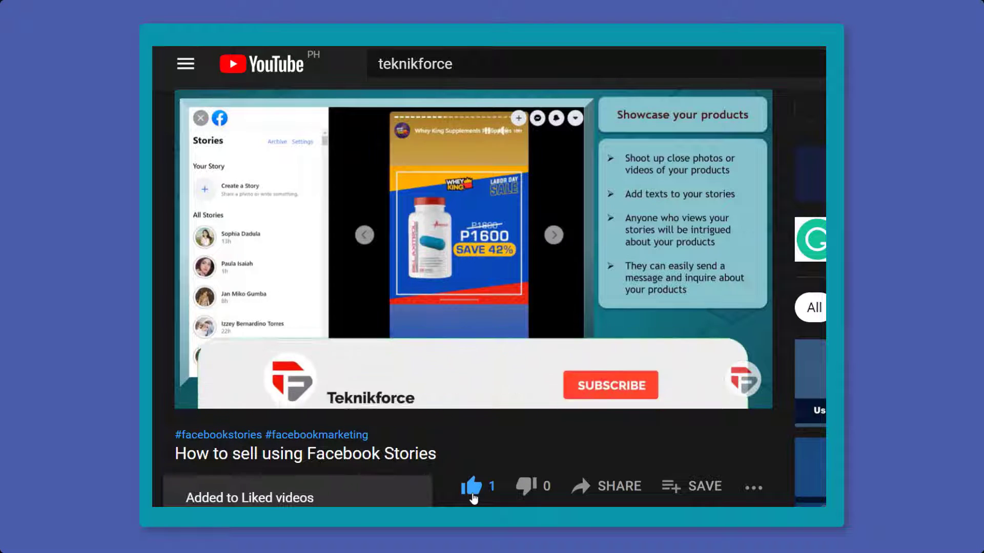
left_click(609, 384)
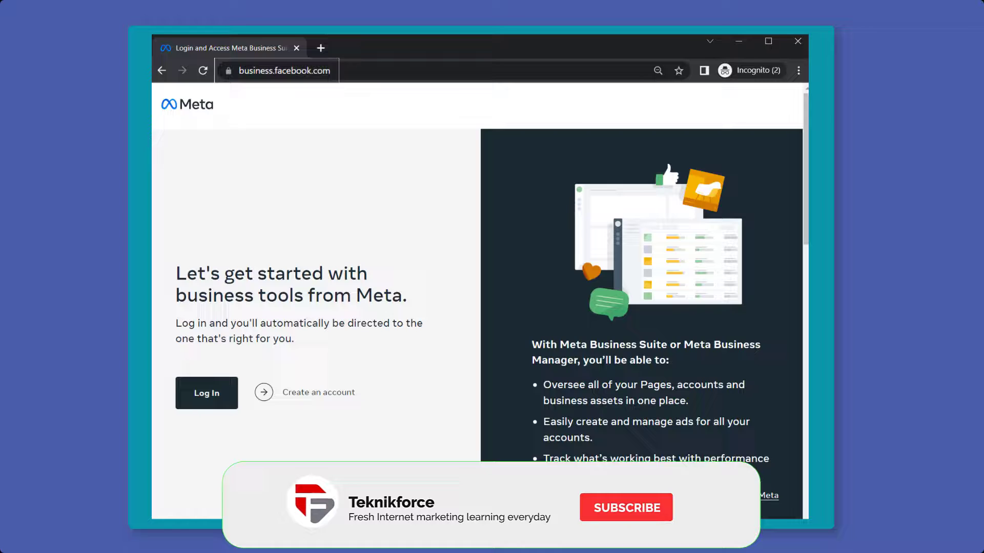
Step: Log in to Meta's business tools and reach the Online Computer Accessories Page
left_click(625, 508)
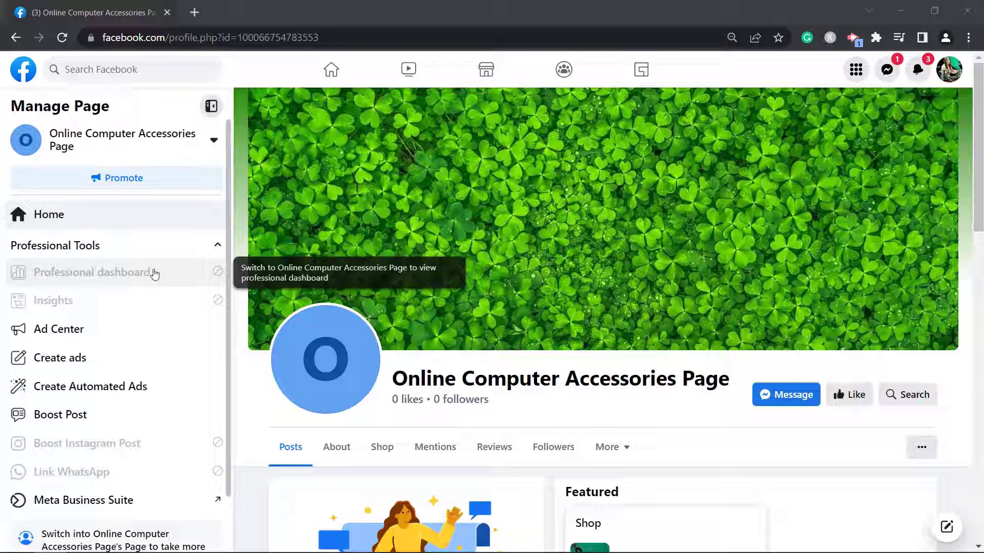
Step: Switch into the page and view its Ad Center from the professional dashboard, showing no ads yet
left_click(94, 272)
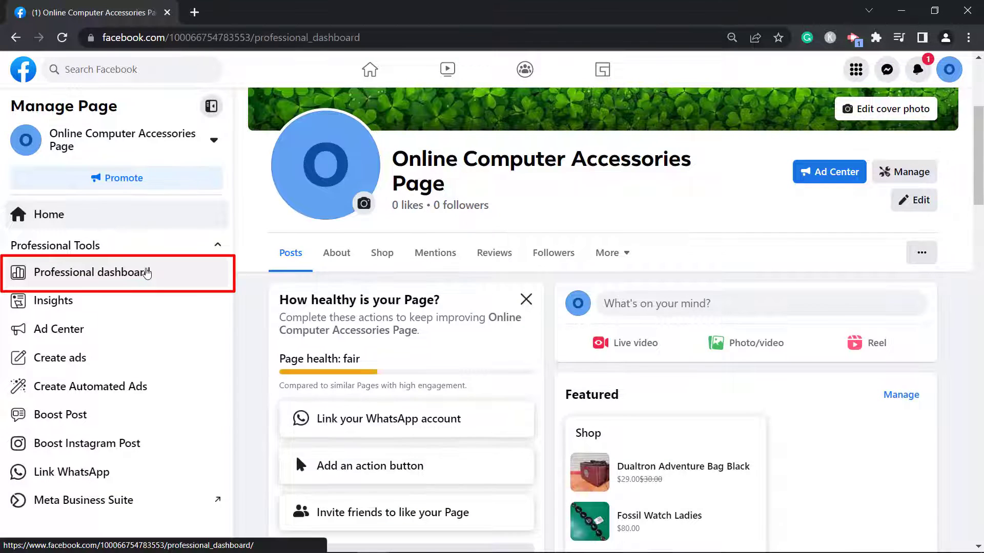
left_click(90, 273)
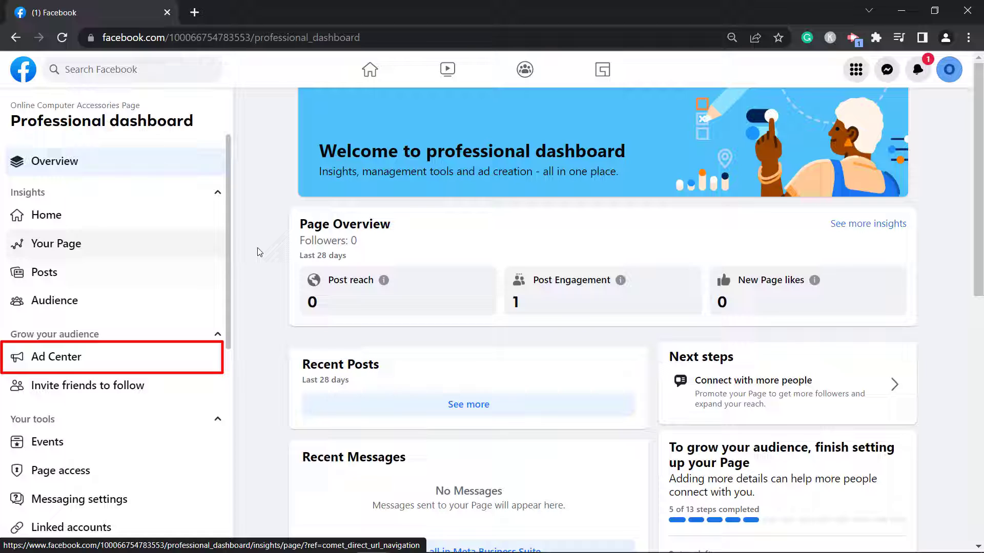
left_click(56, 357)
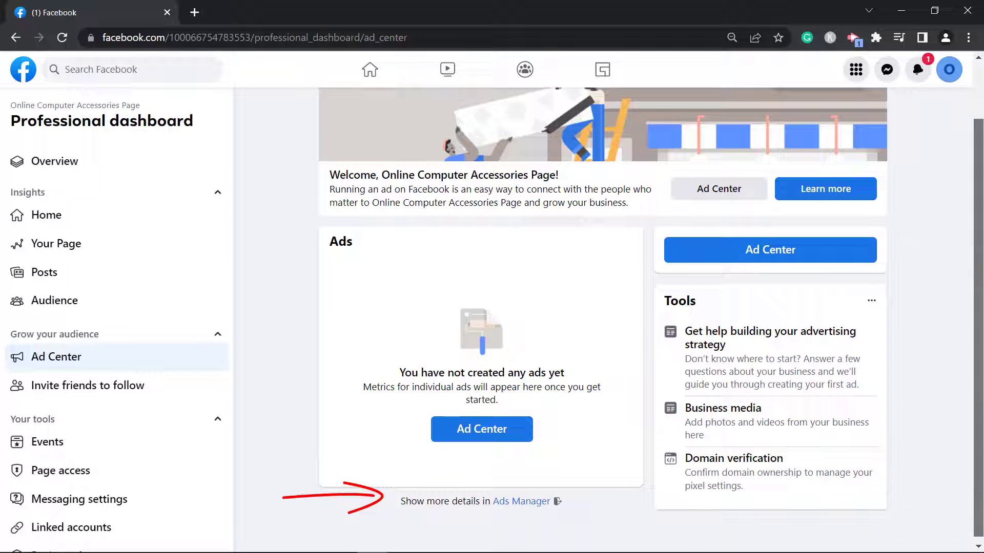
Step: View the full ad details in Ads Manager for the Online Computer Accessories Page
left_click(521, 502)
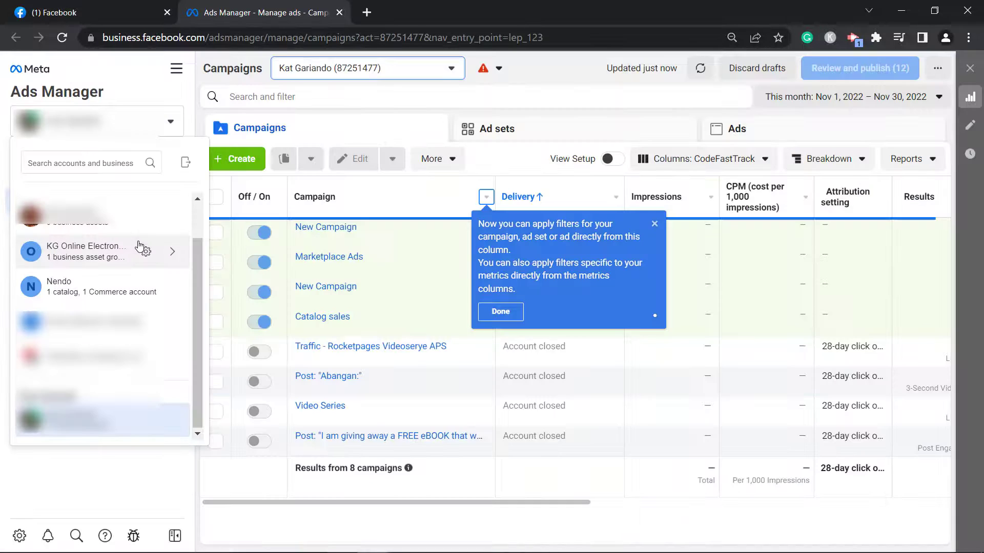
mouse_move(104, 258)
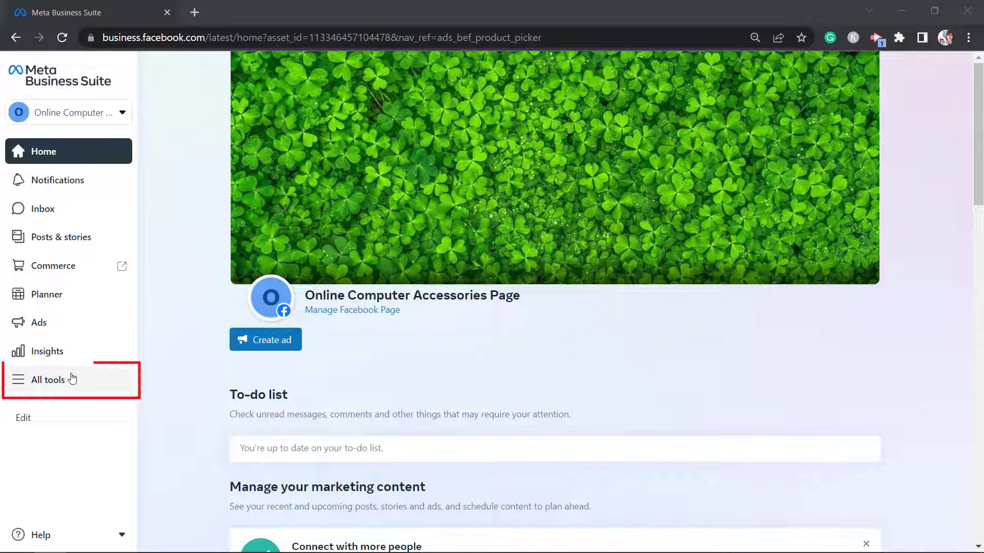
Step: Reach Account Quality from the All tools list under Manage
left_click(46, 379)
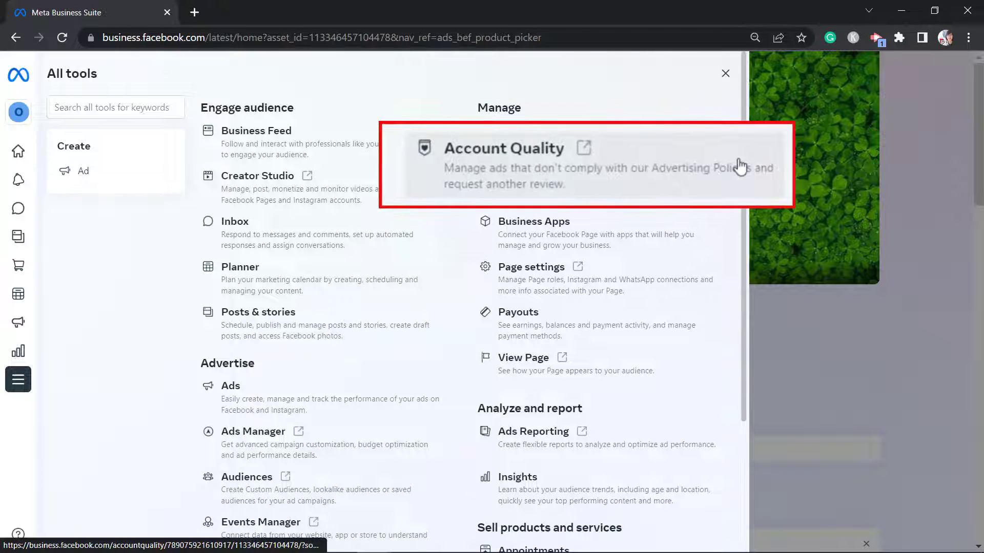
left_click(504, 147)
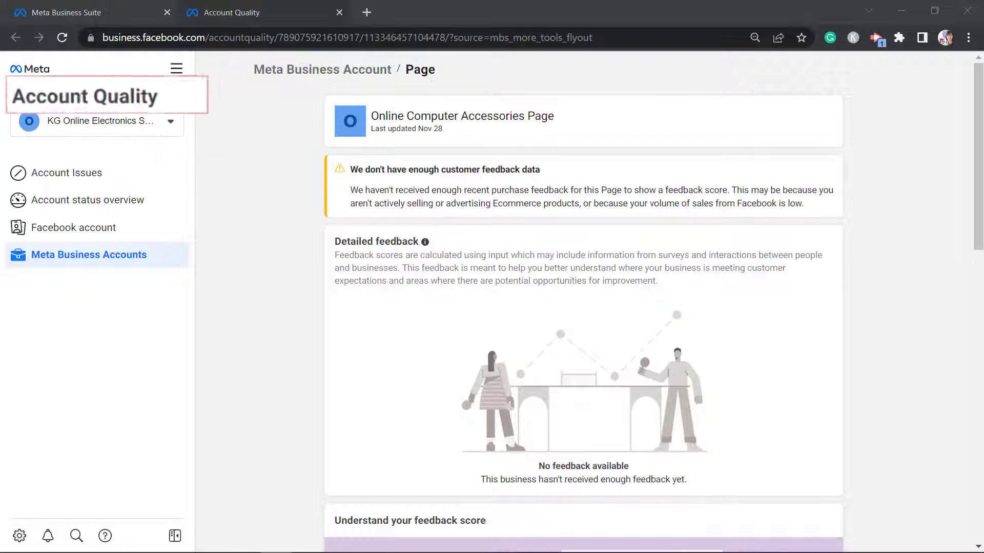
Step: Review account issues, the Facebook account and Meta Business Accounts, ending on the status overview with business IDs
left_click(65, 173)
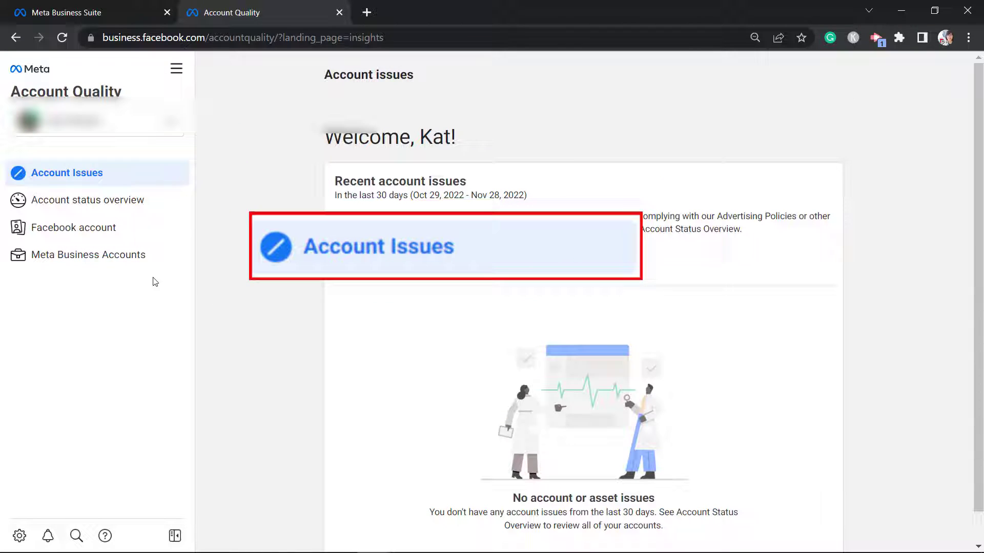
left_click(88, 200)
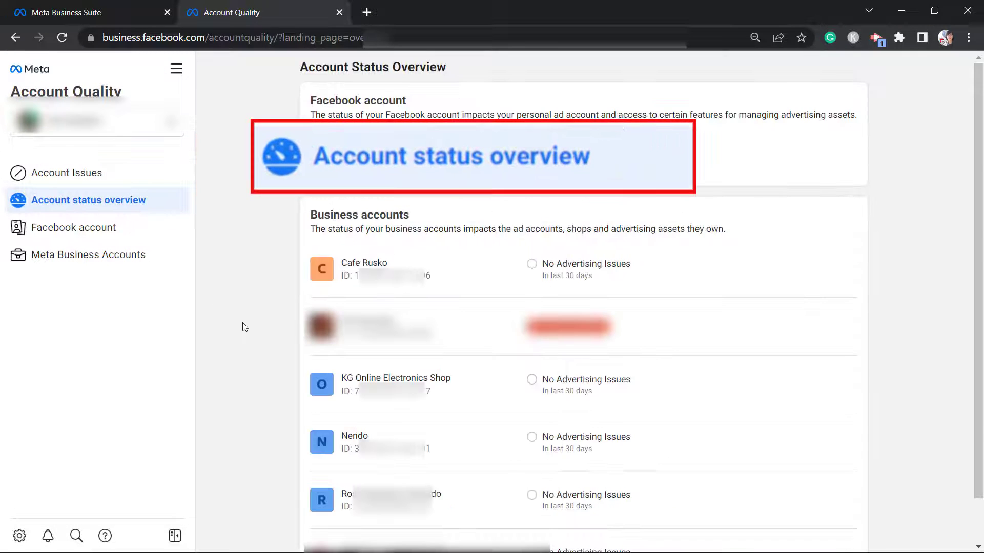
left_click(74, 227)
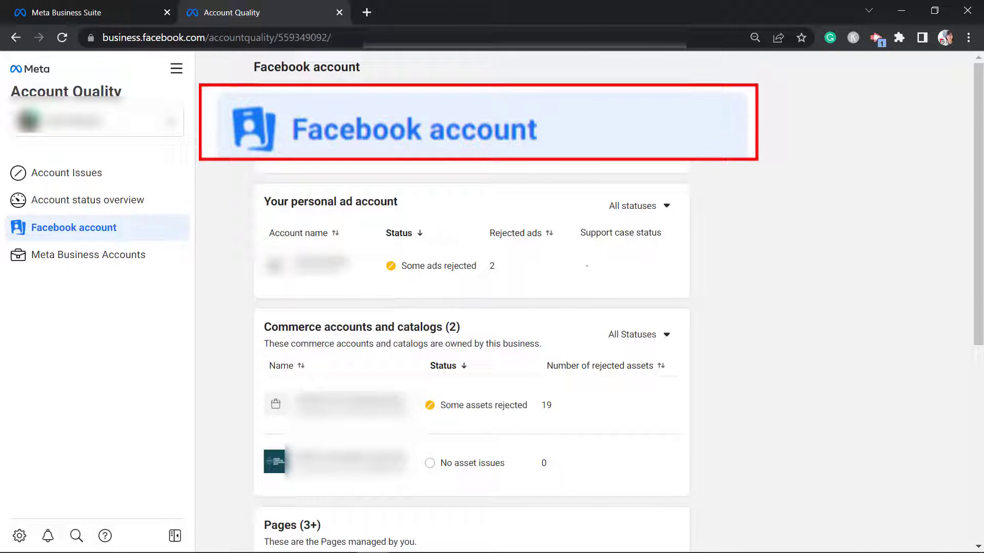
left_click(88, 254)
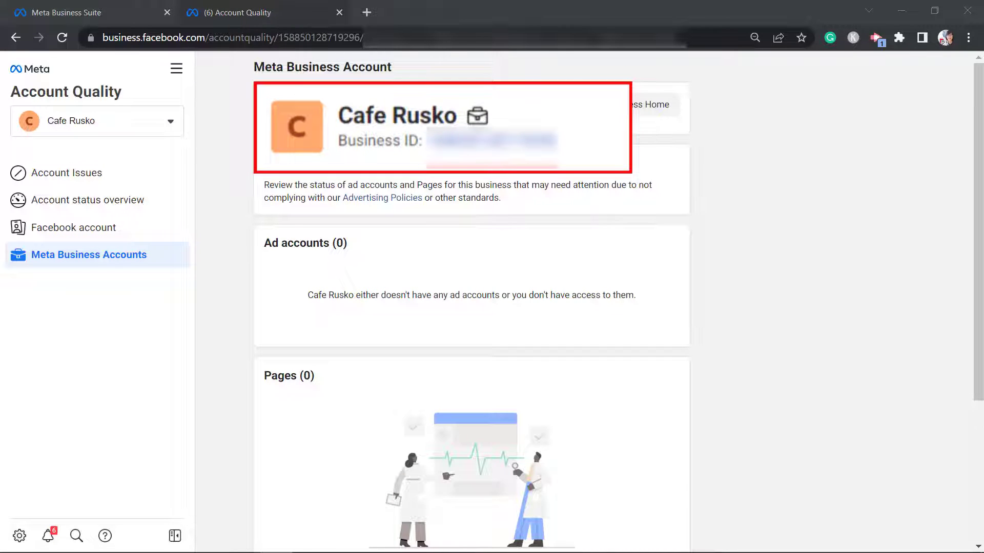
left_click(89, 200)
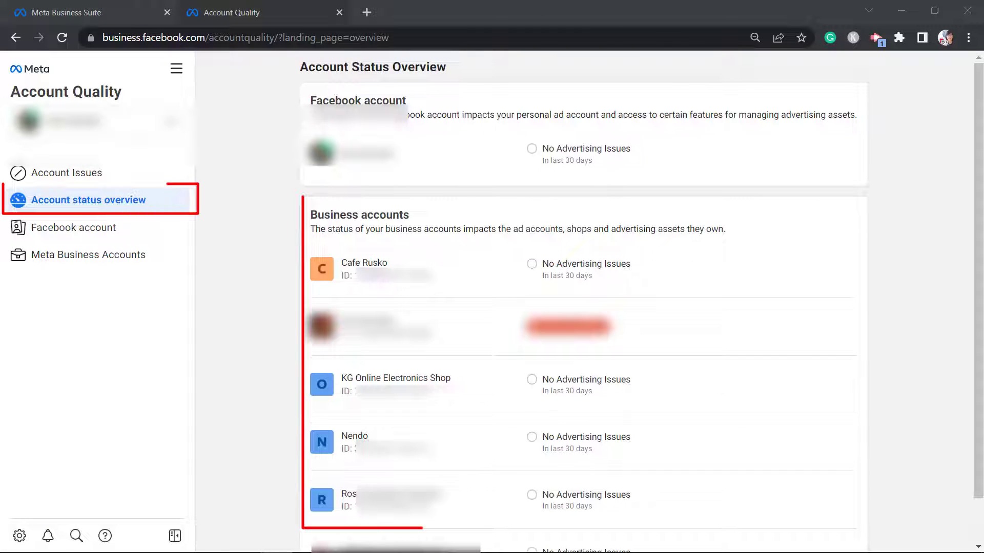